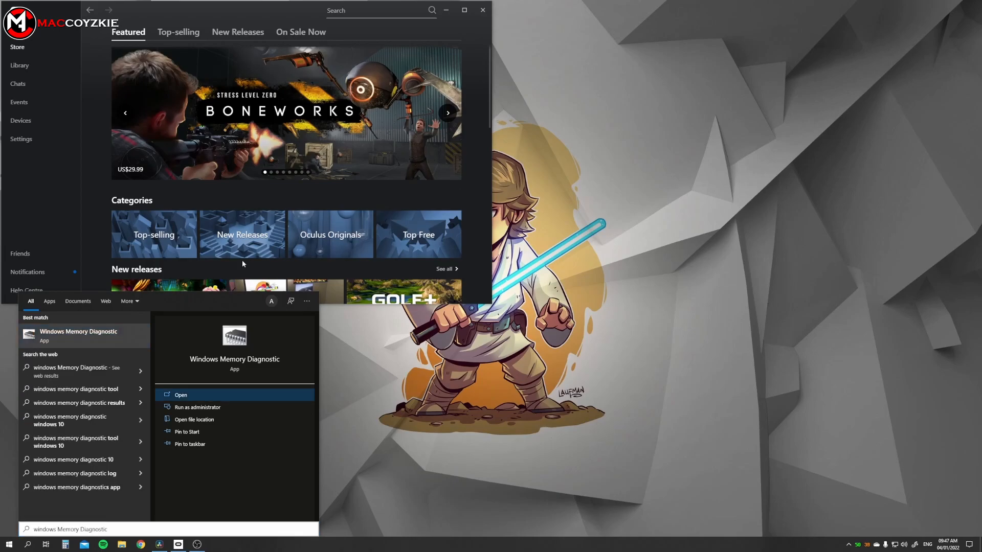
Launch Windows Memory Diagnostic from the Start search's Best match result
{"action": "left_click", "coordinate": [181, 394]}
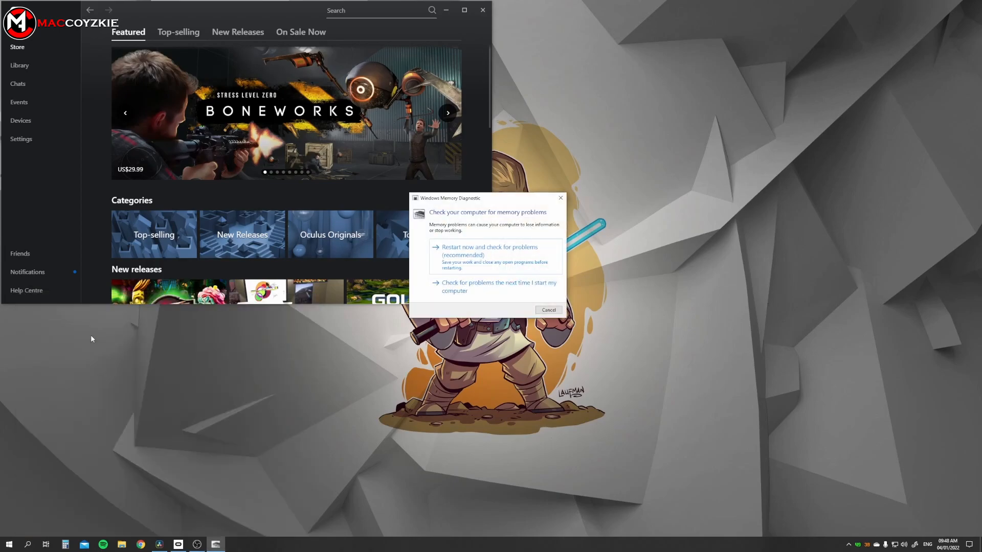